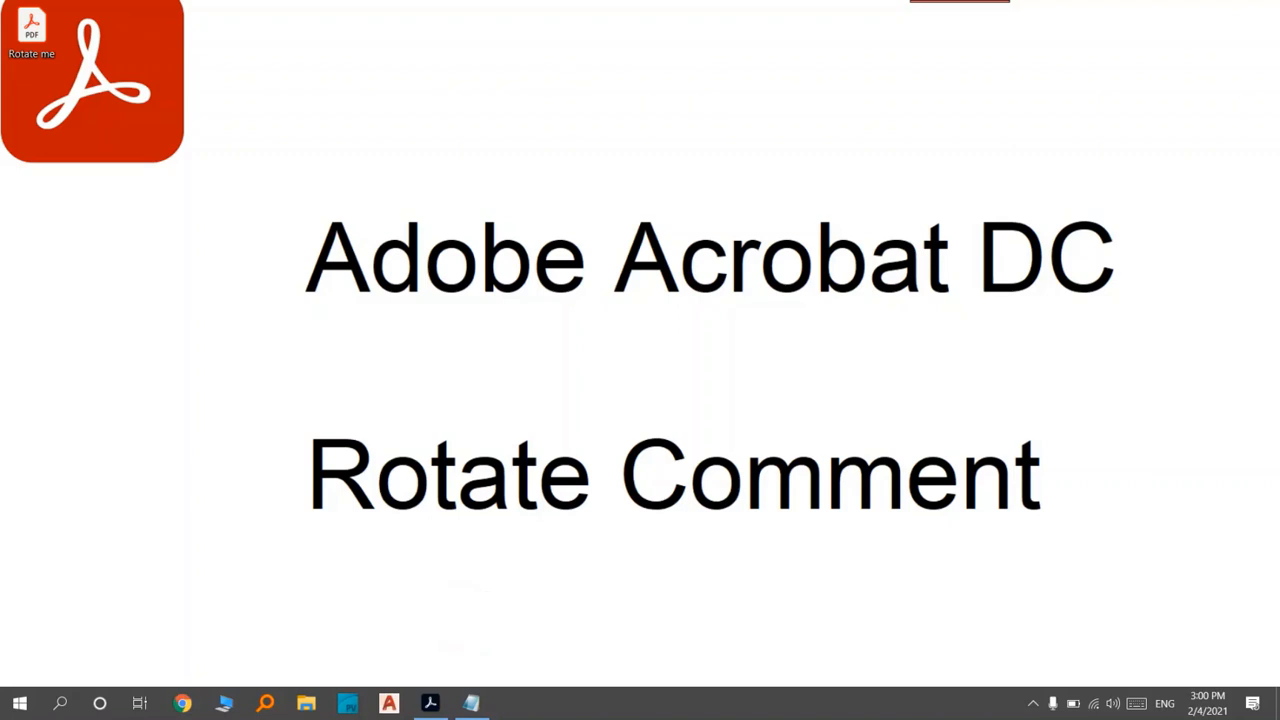
Step: Open 'Rotate me.pdf', the engineering drawing with two sideways red text comments
{"action": "left_click", "coordinate": [476, 622]}
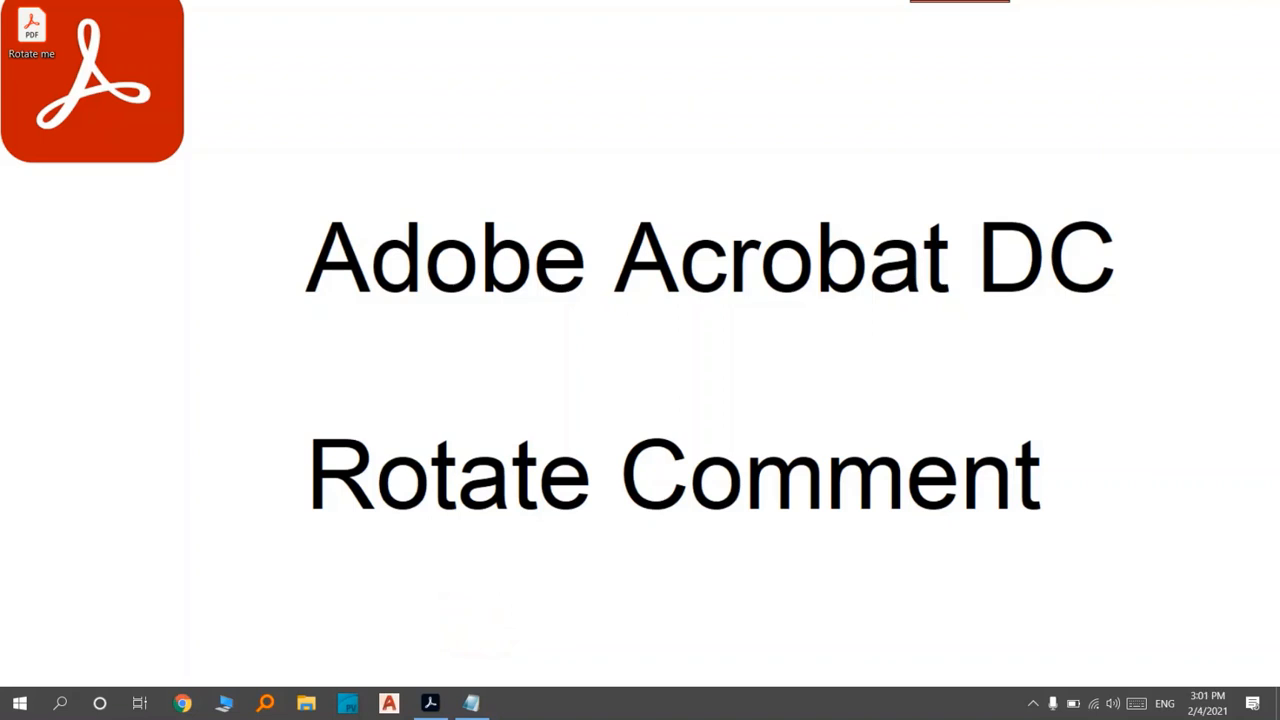
{"action": "left_click", "coordinate": [476, 620]}
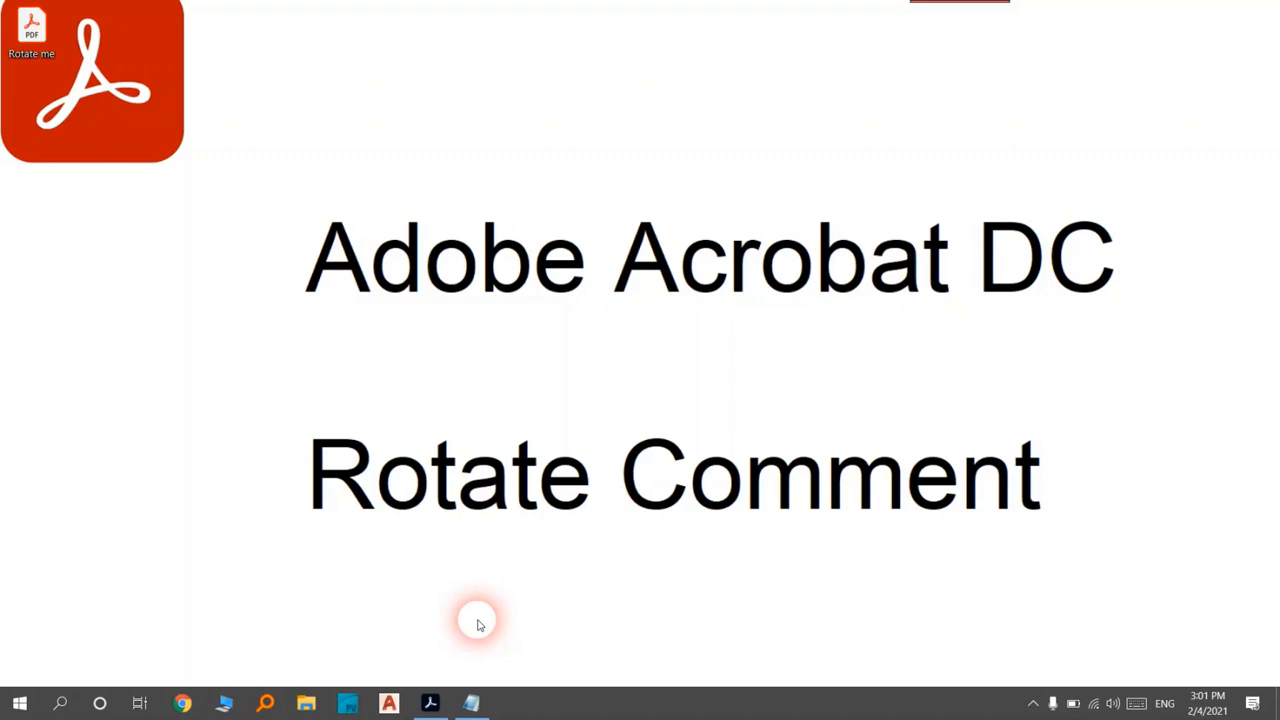
{"action": "mouse_move", "coordinate": [96, 88]}
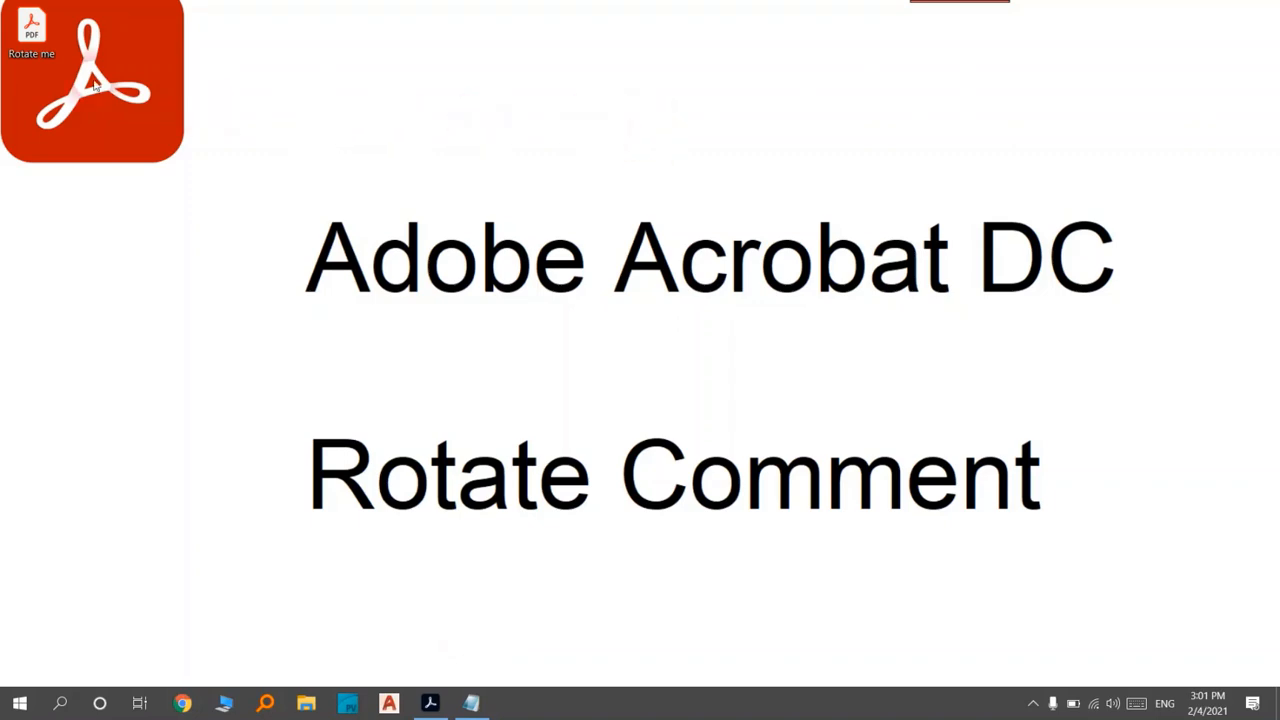
{"action": "double_click", "coordinate": [92, 80]}
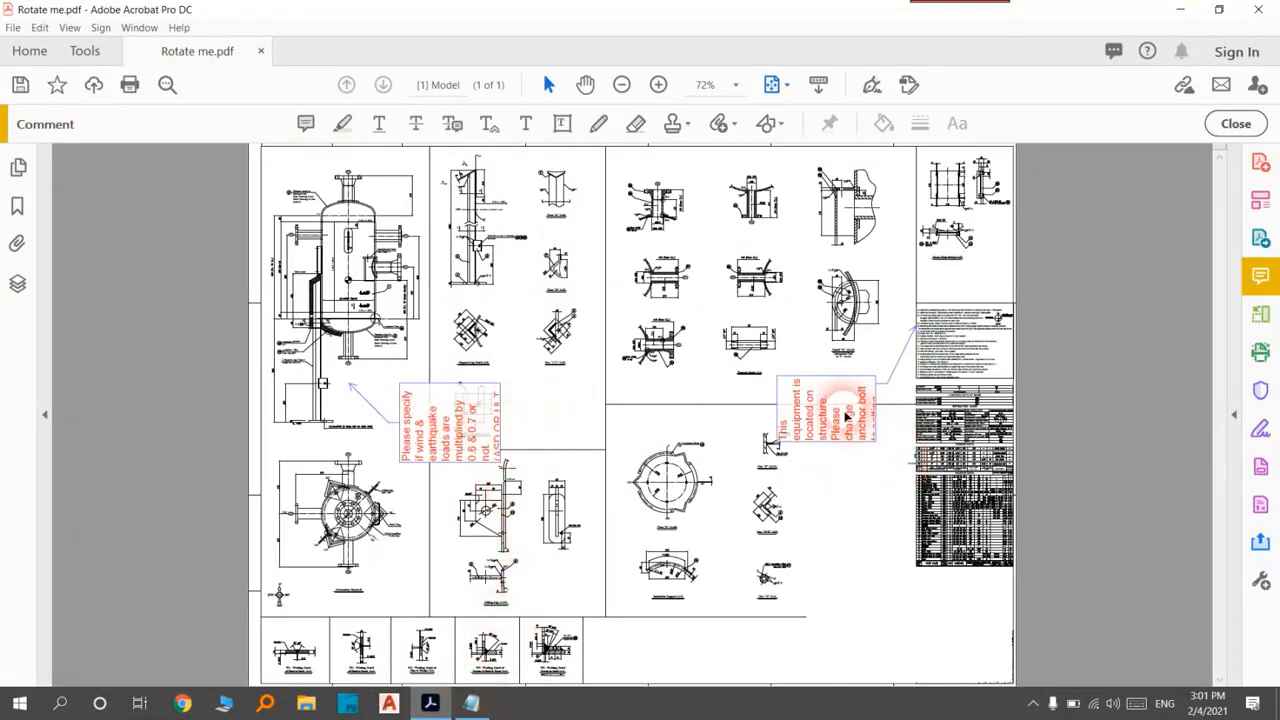
{"action": "left_click", "coordinate": [450, 420]}
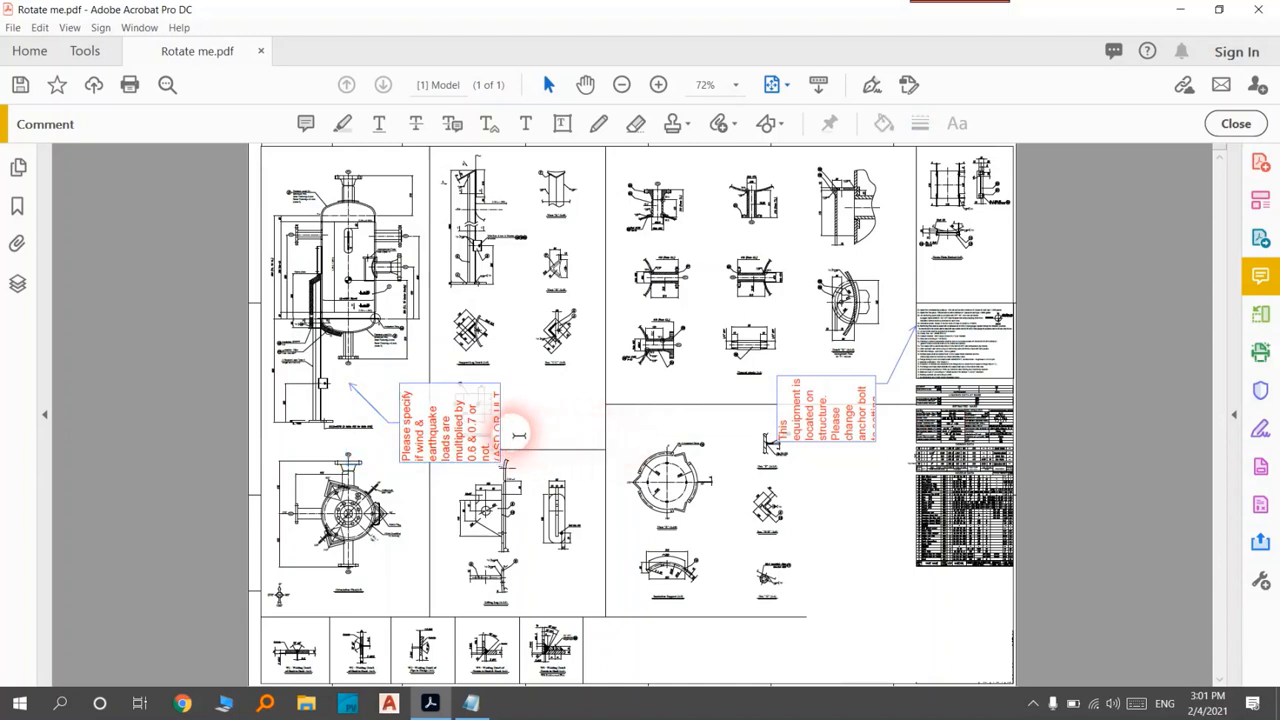
{"action": "mouse_move", "coordinate": [1260, 276]}
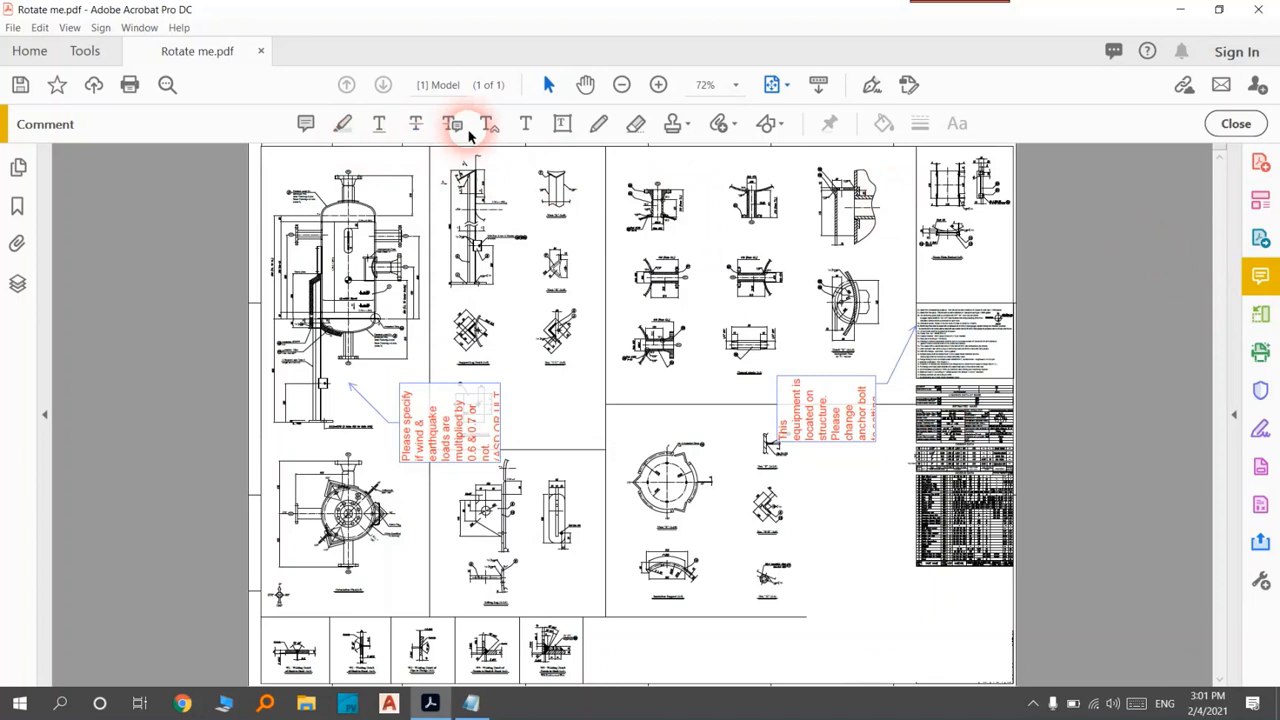
{"action": "mouse_move", "coordinate": [760, 410]}
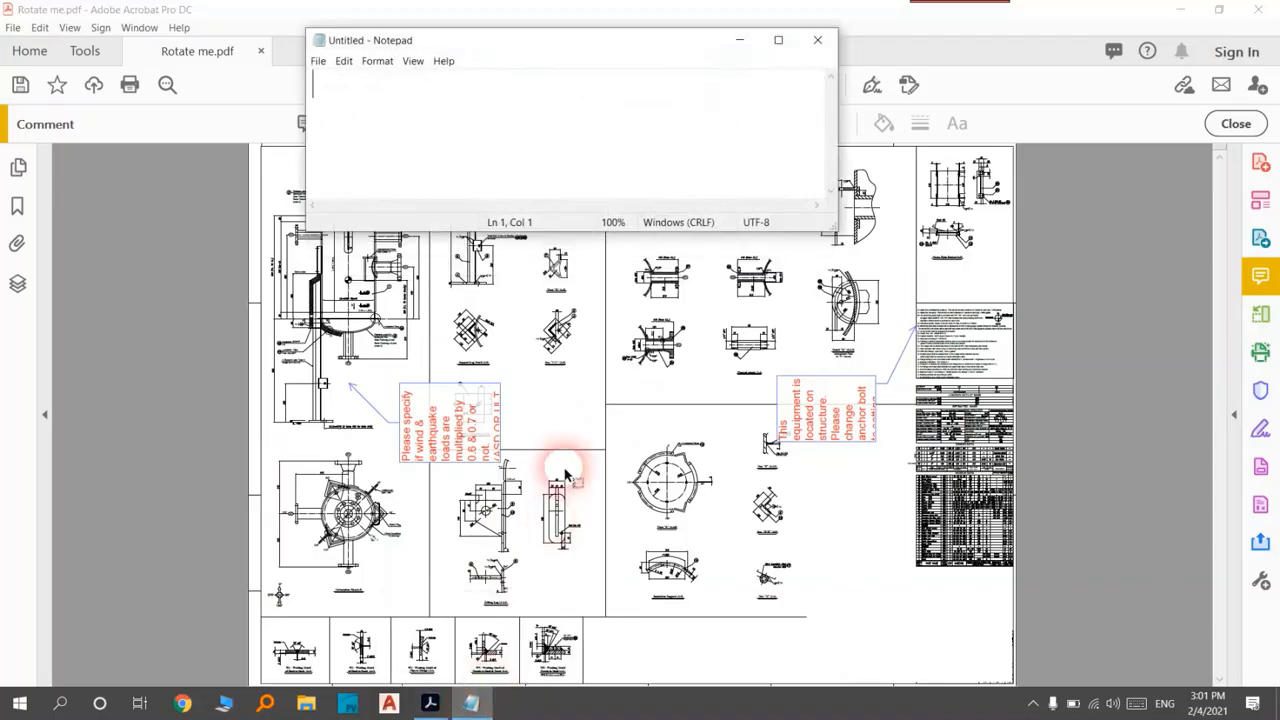
Step: Note the debugger shortcut 'crl+ j' in Notepad and return to the PDF
{"action": "type", "text": "cr"}
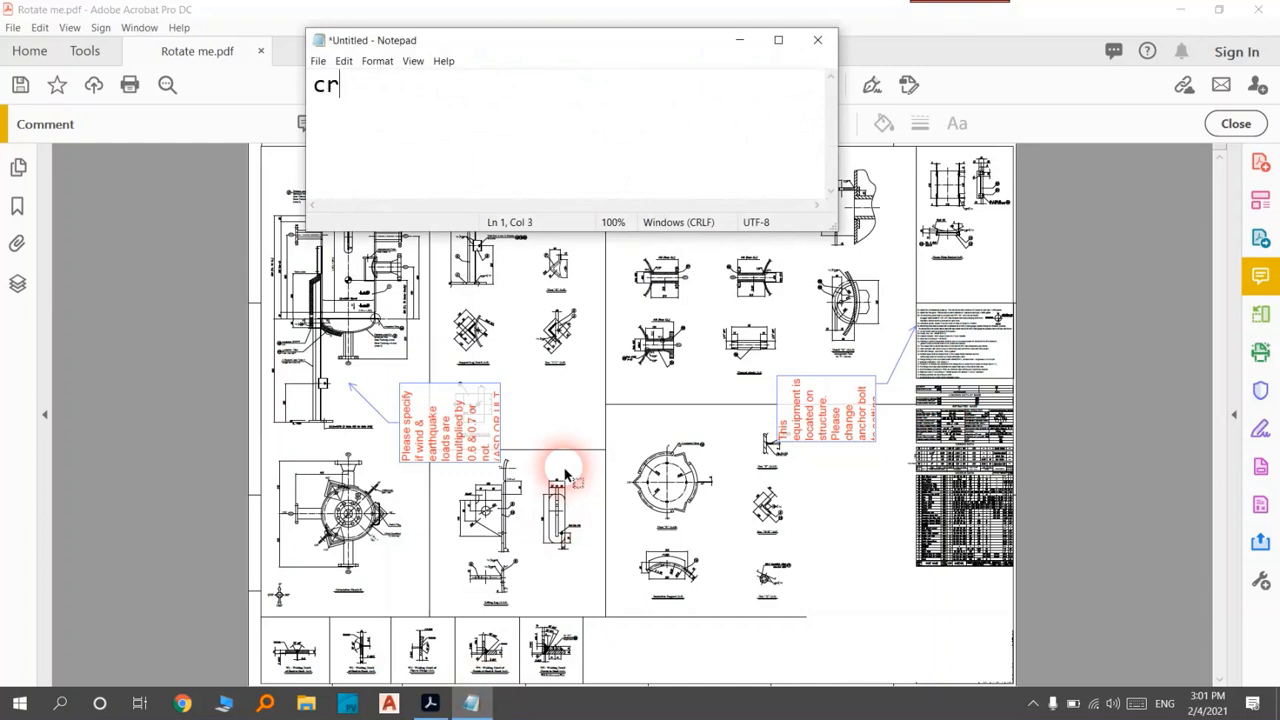
{"action": "type", "text": "l+"}
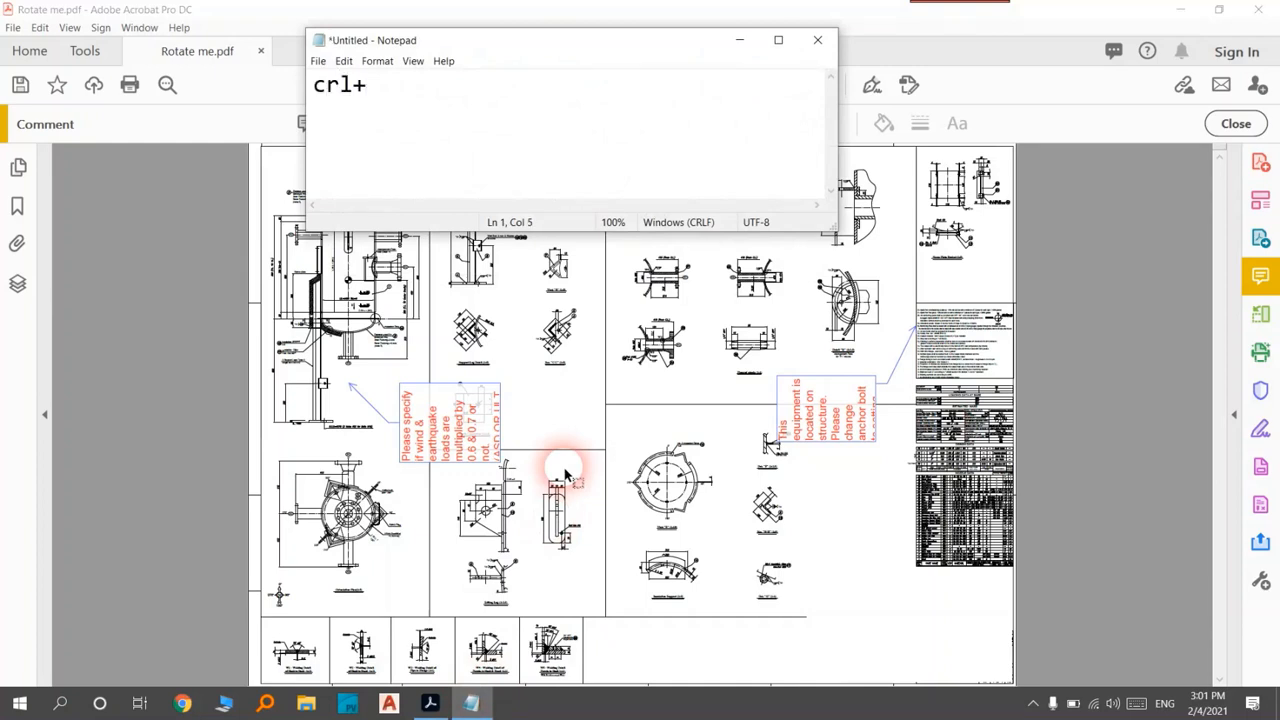
{"action": "type", "text": "j"}
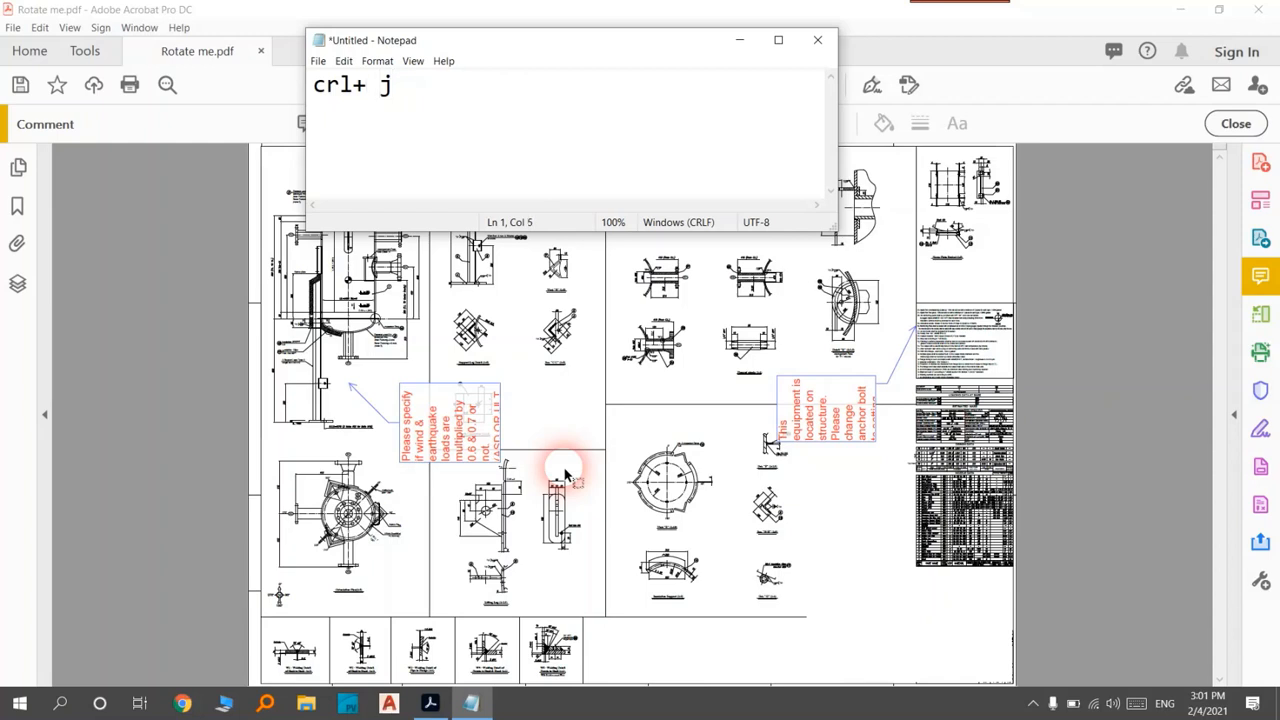
{"action": "left_click", "coordinate": [370, 88]}
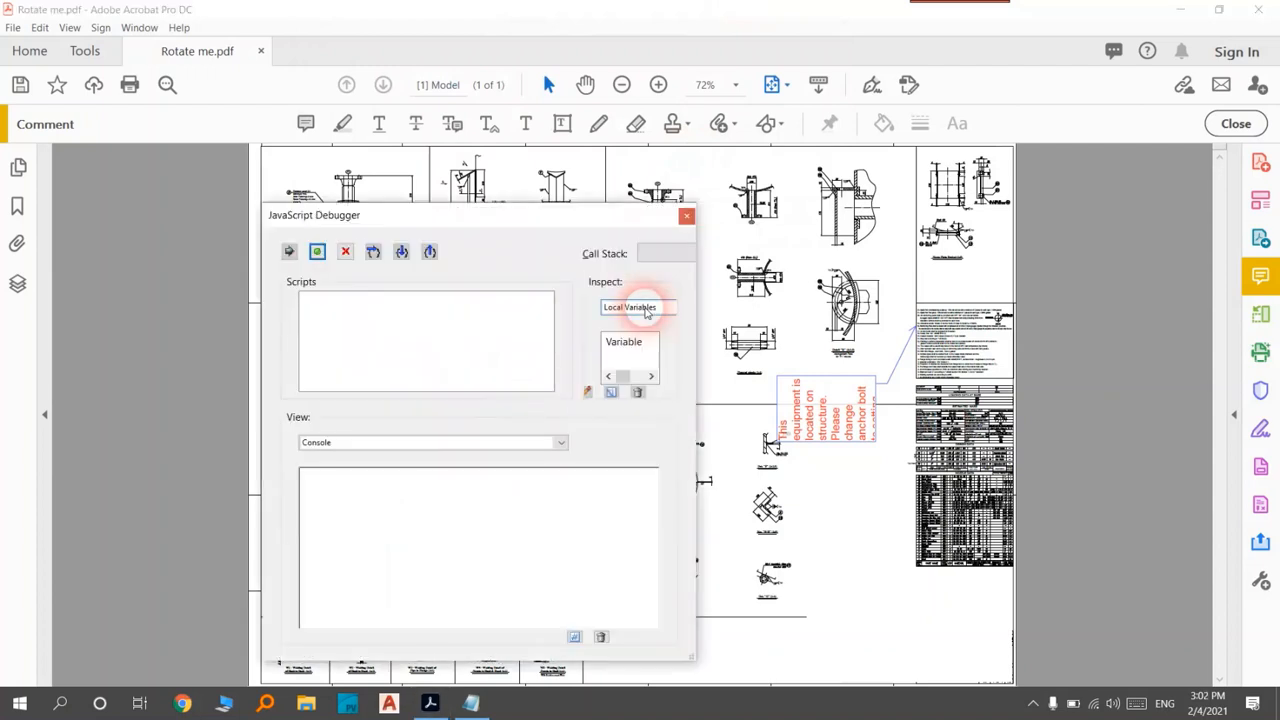
{"action": "mouse_move", "coordinate": [556, 220]}
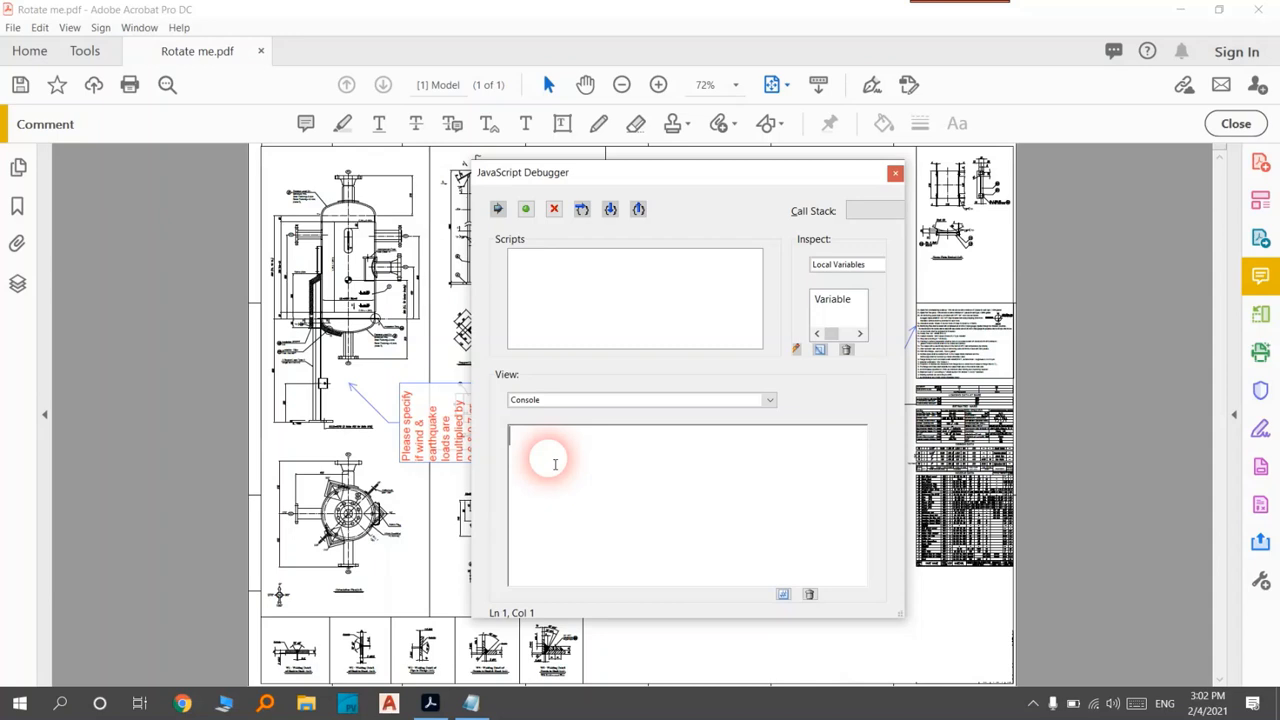
Step: Enter 'this.selectedAnnots[0].rotate=' in the JavaScript Debugger console
{"action": "type", "text": "this"}
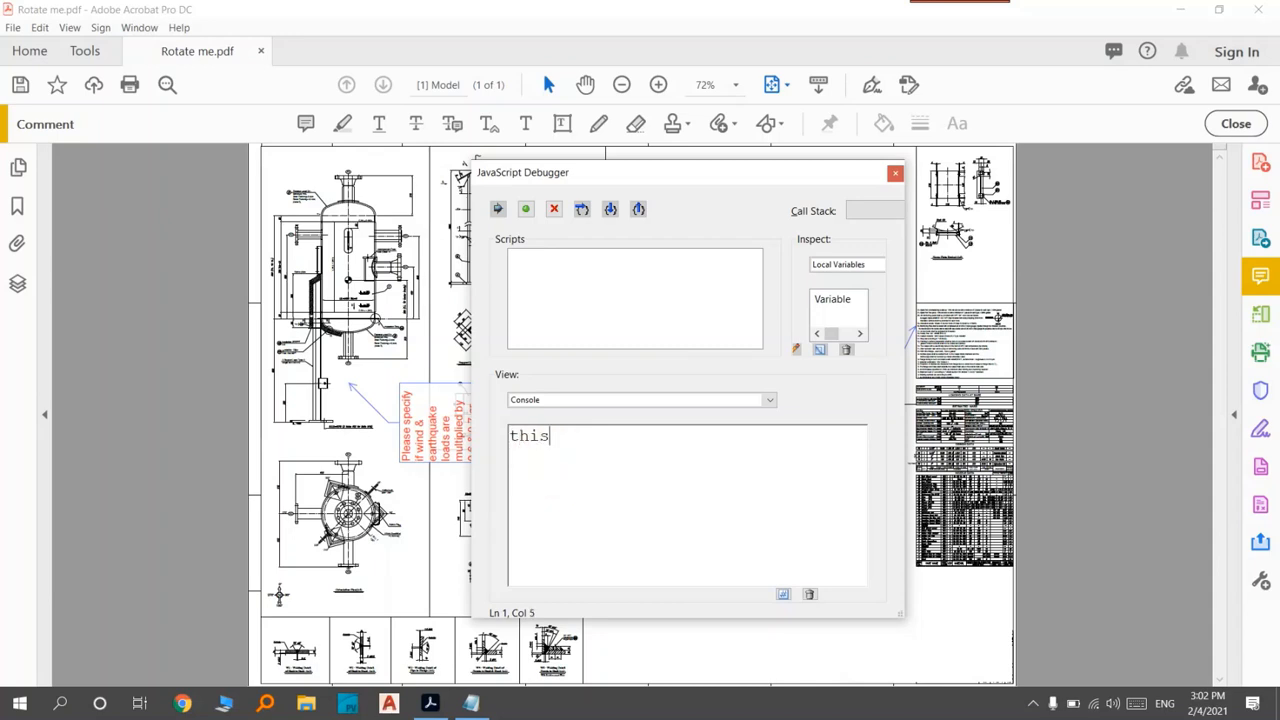
{"action": "type", "text": ".sele"}
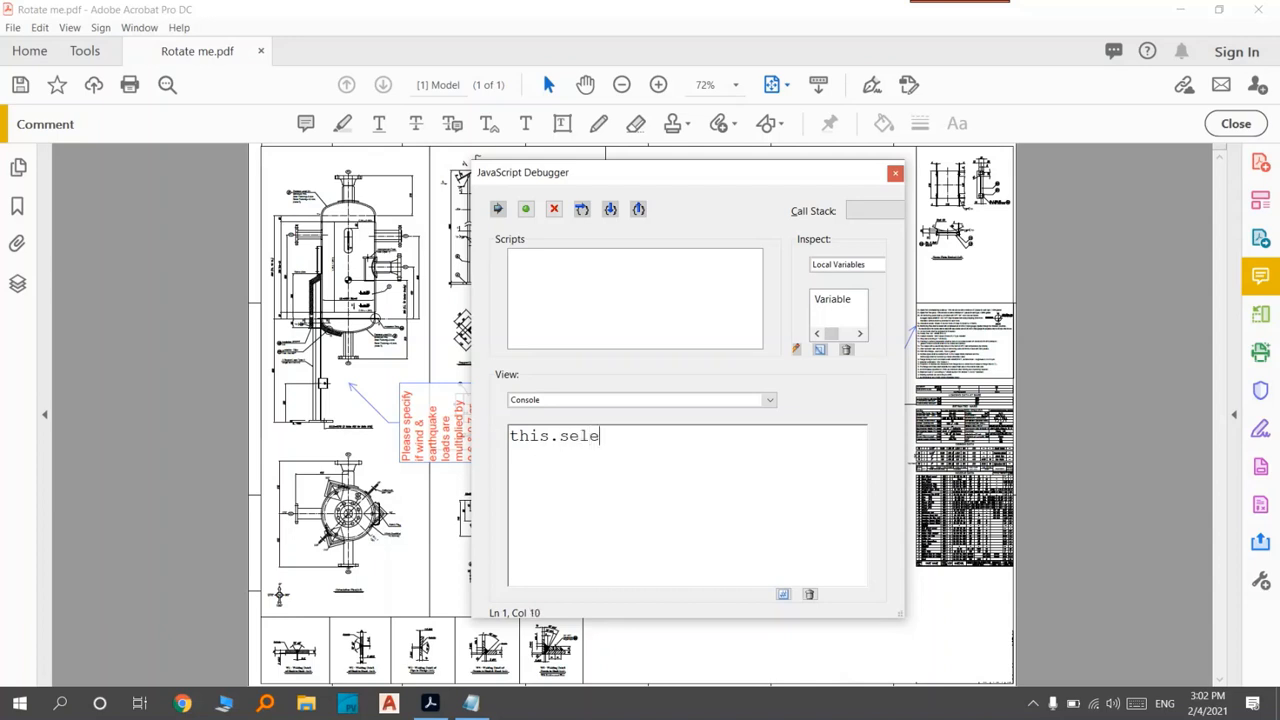
{"action": "type", "text": "cted"}
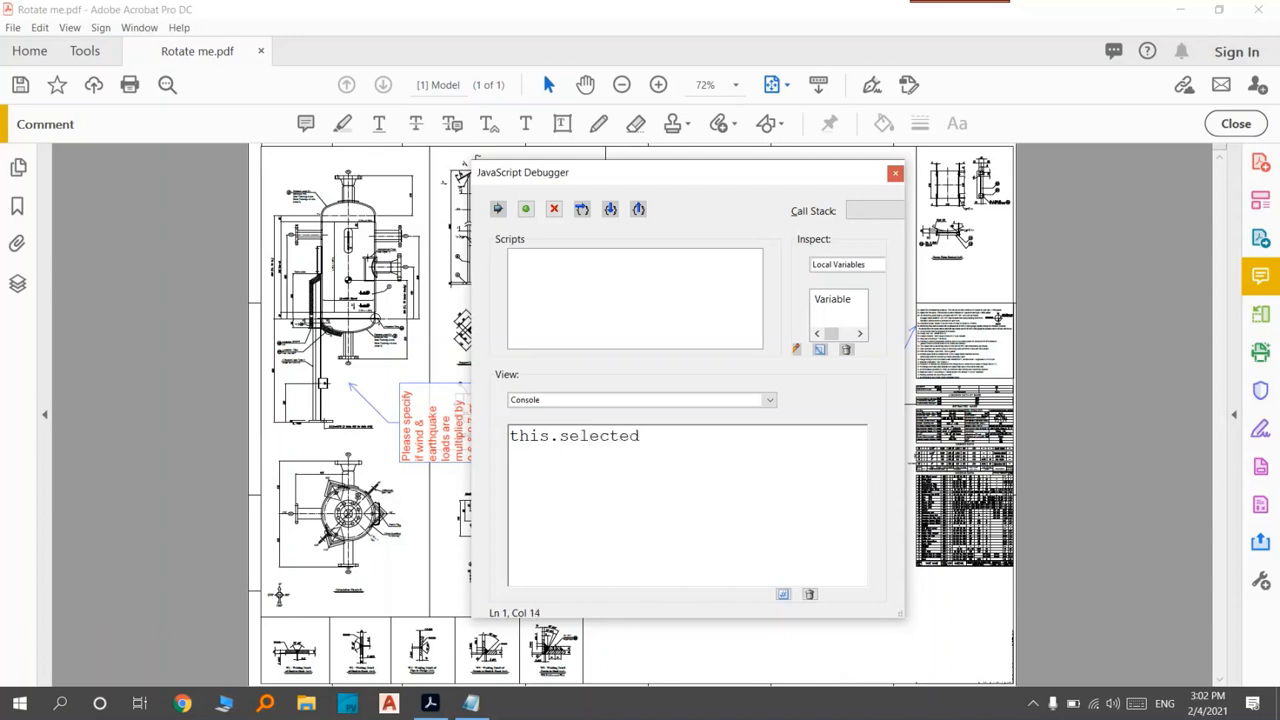
{"action": "type", "text": "Annot"}
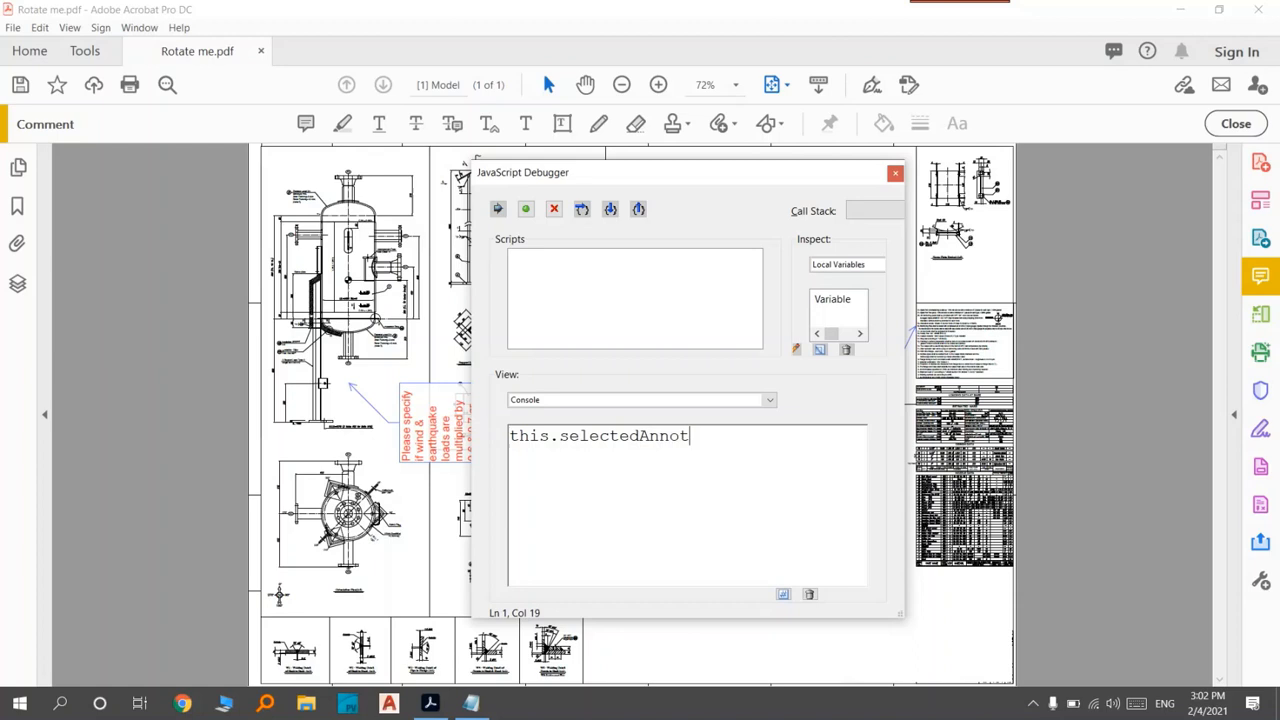
{"action": "type", "text": "s"}
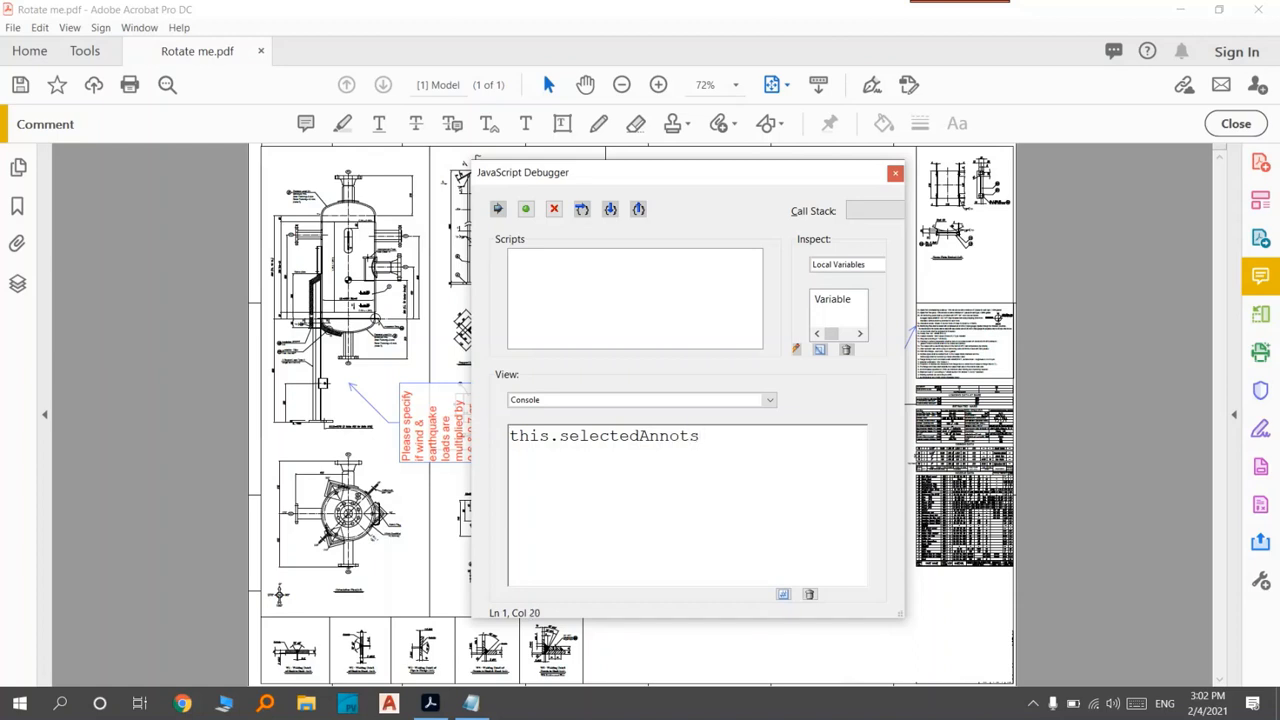
{"action": "type", "text": "[0"}
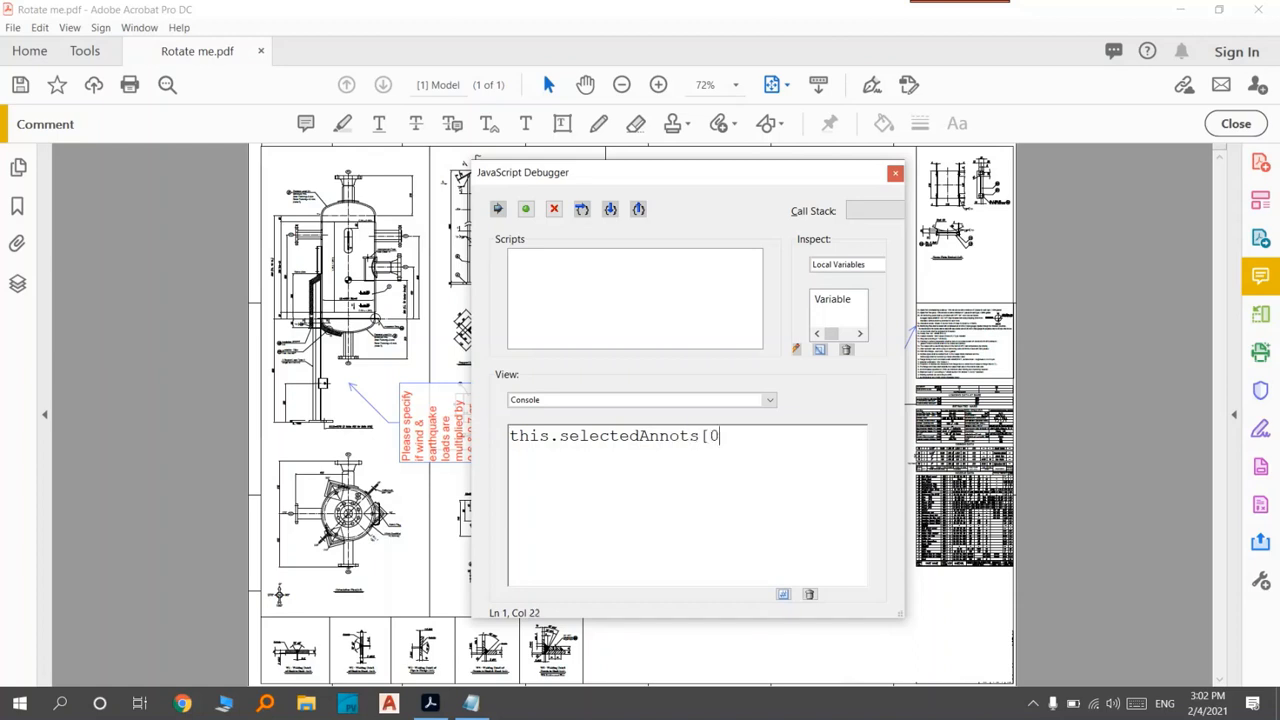
{"action": "type", "text": "]"}
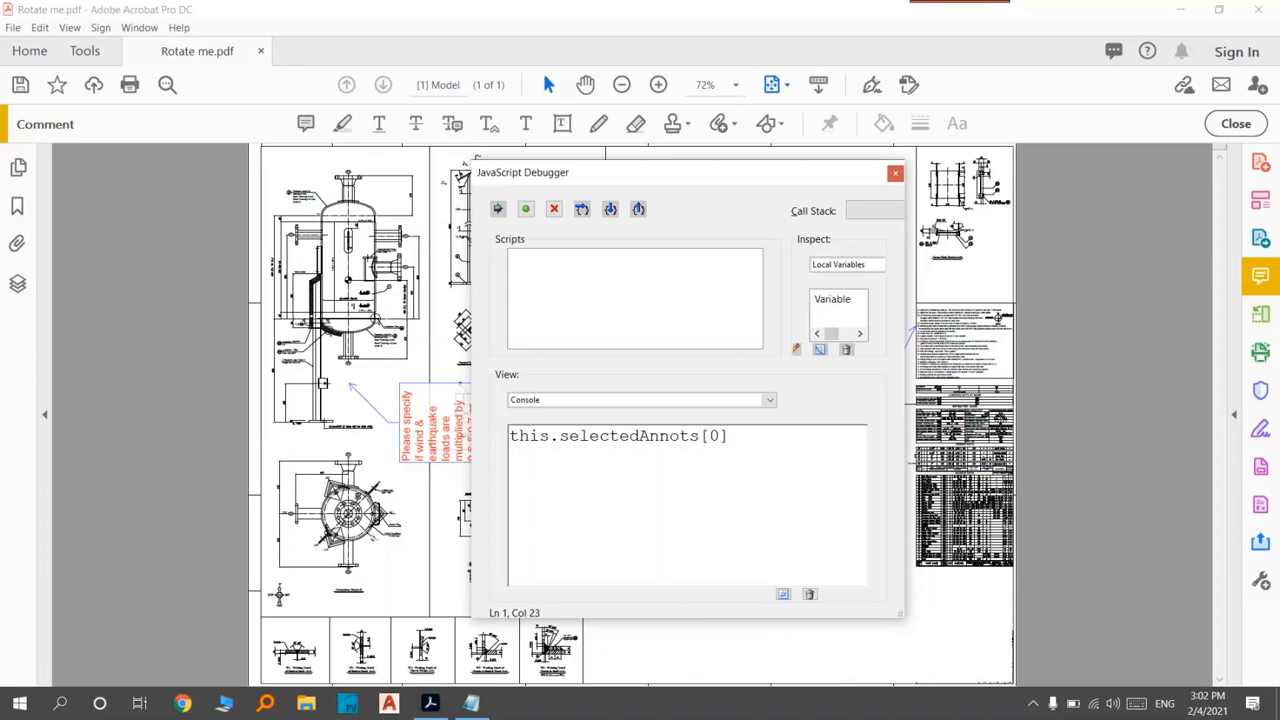
{"action": "type", "text": "."}
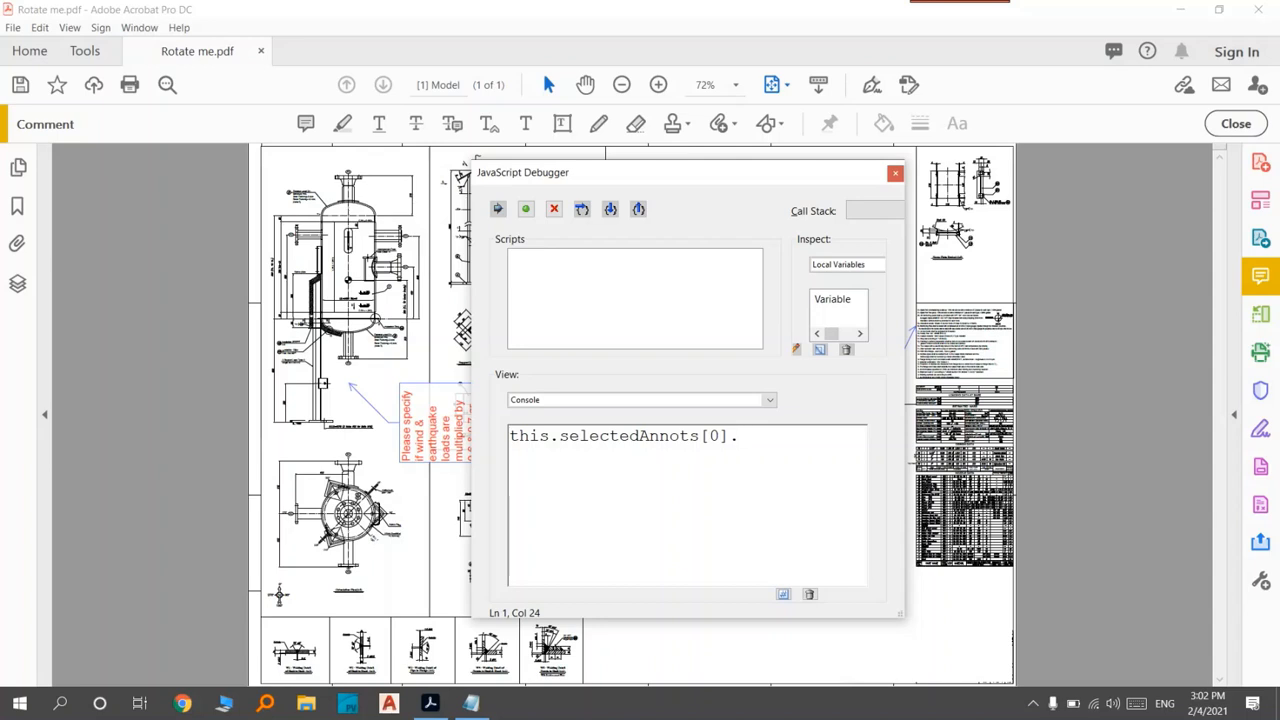
{"action": "type", "text": "rotat"}
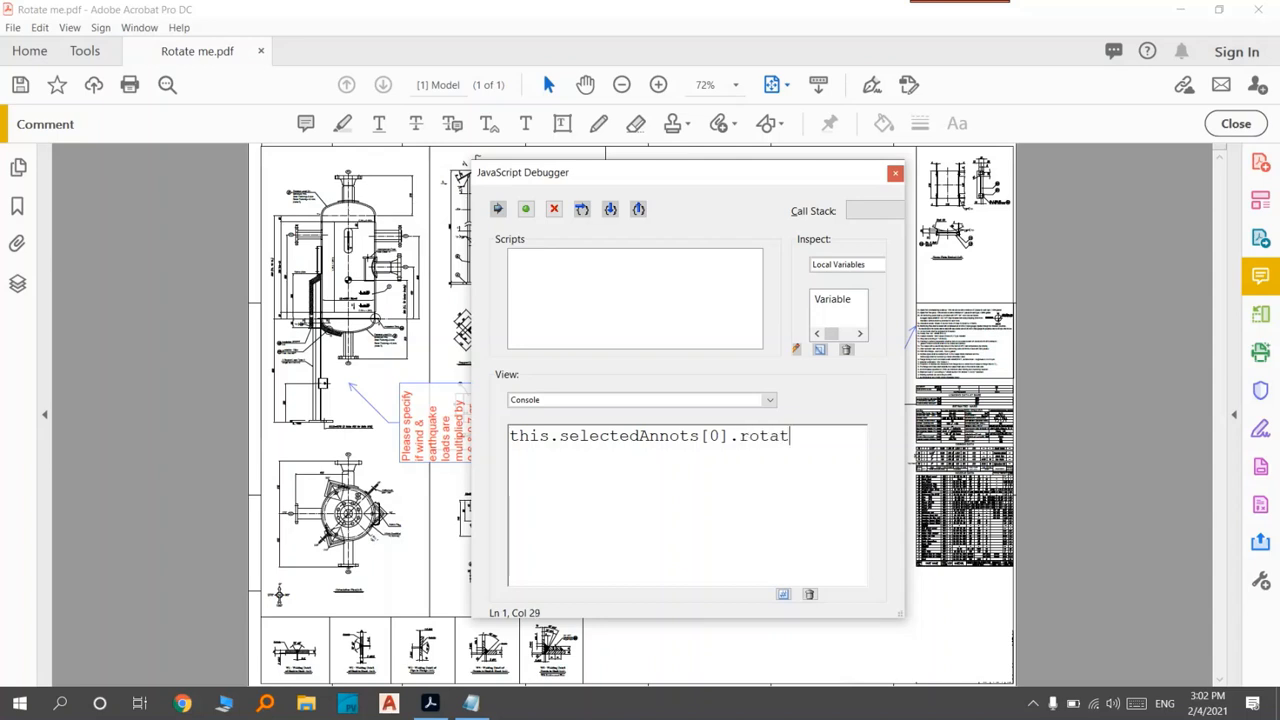
{"action": "type", "text": "e="}
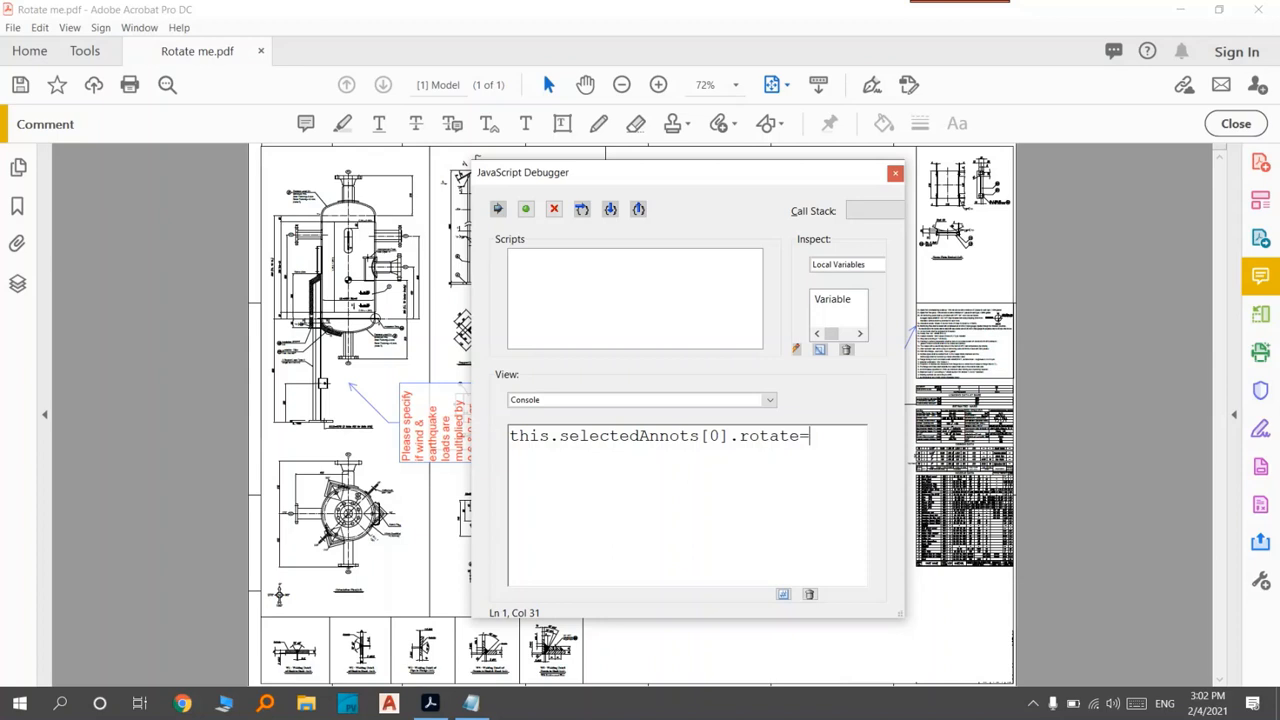
Step: Complete the console command with the value '360;'
{"action": "left_click", "coordinate": [712, 252]}
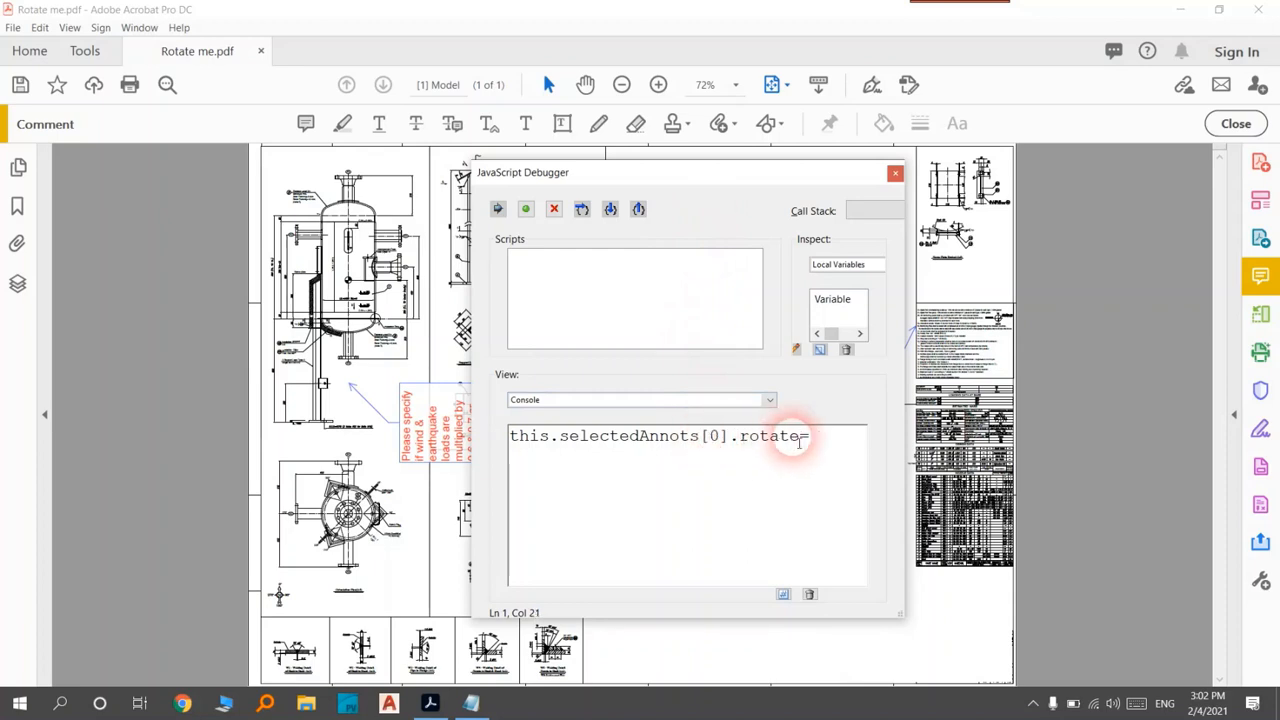
{"action": "type", "text": "36"}
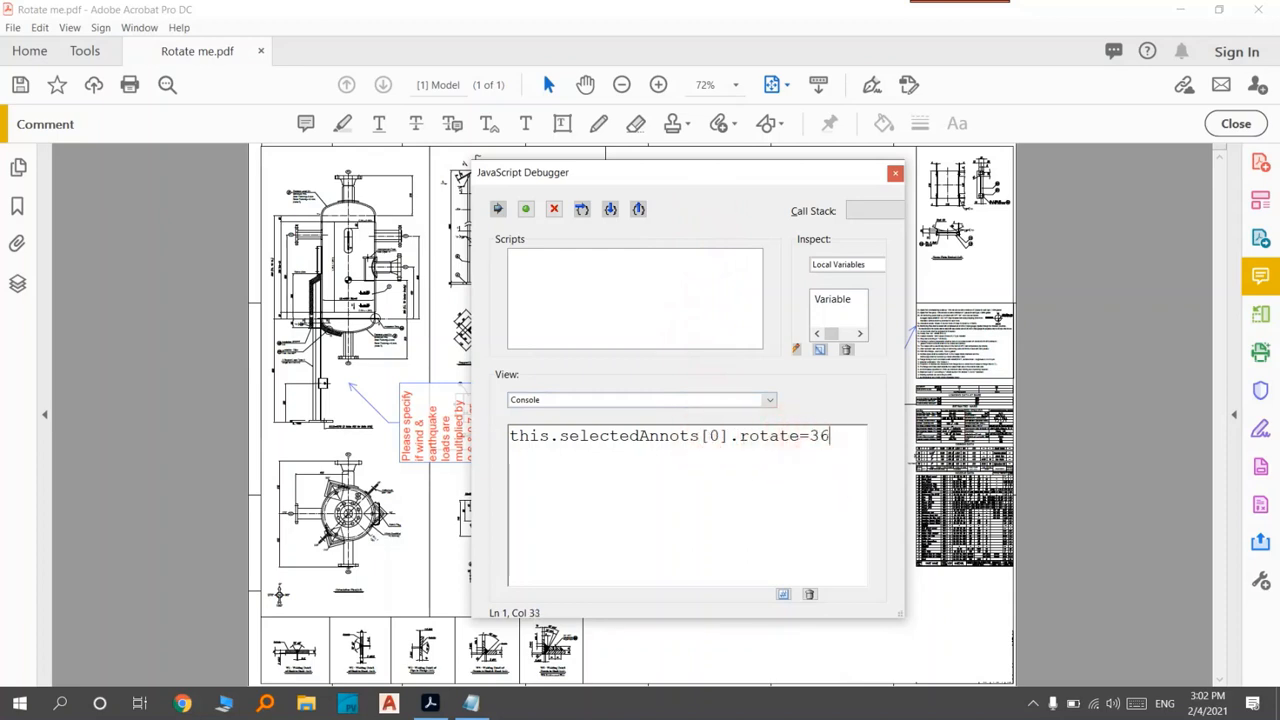
{"action": "type", "text": "0"}
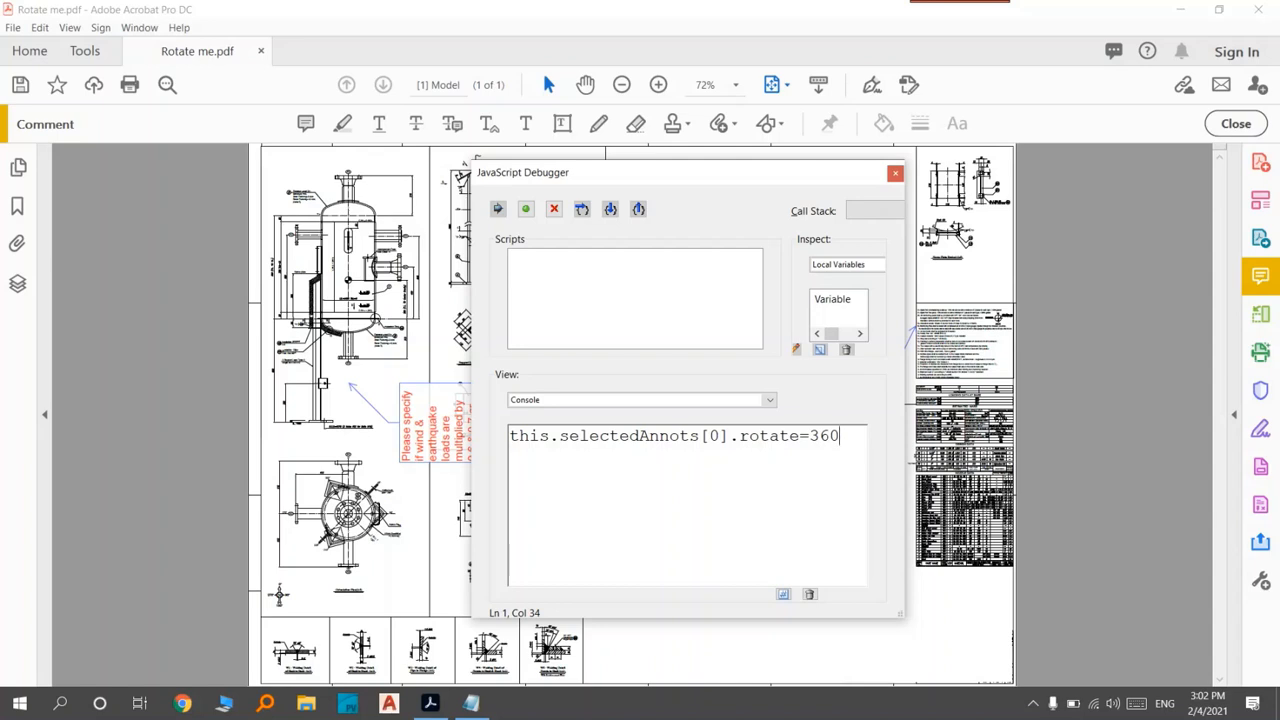
{"action": "type", "text": ";"}
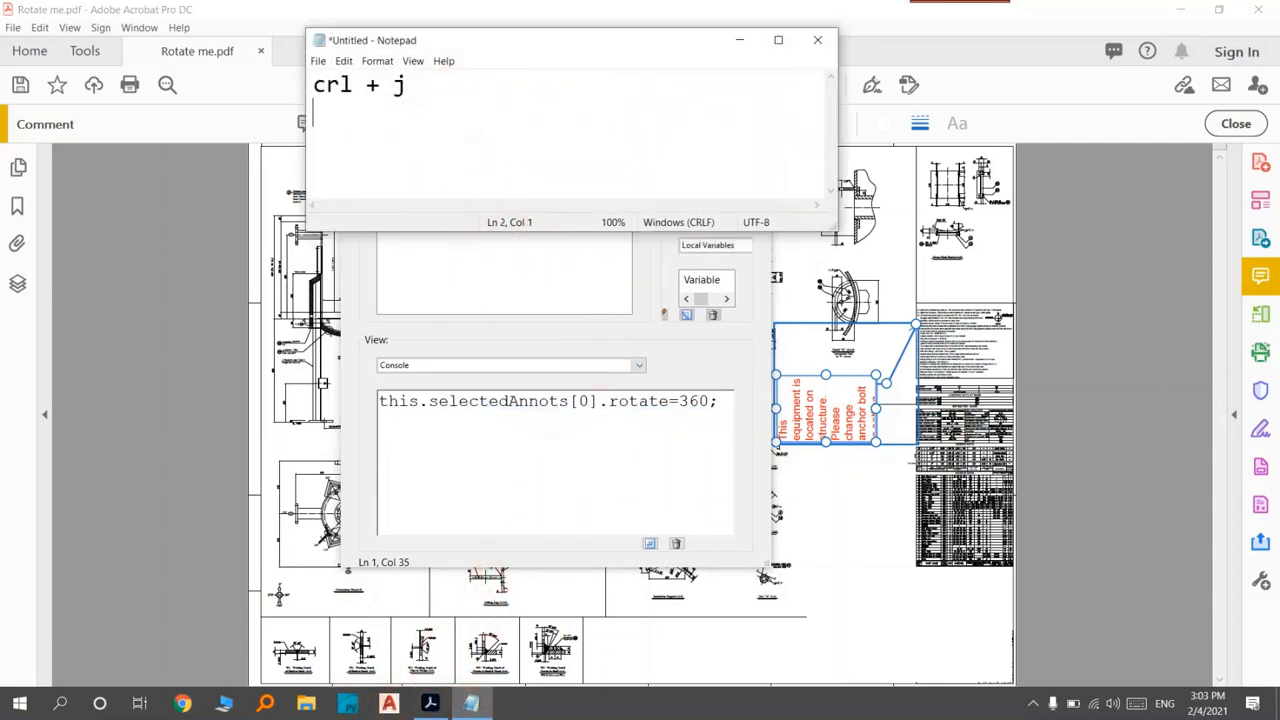
Step: Add 'this.selectedAnnots[0].rotate=360;' and 'crl + enter or enter' to the Notepad notes
{"action": "type", "text": "this.selectedAnnots[0].rotate=360;"}
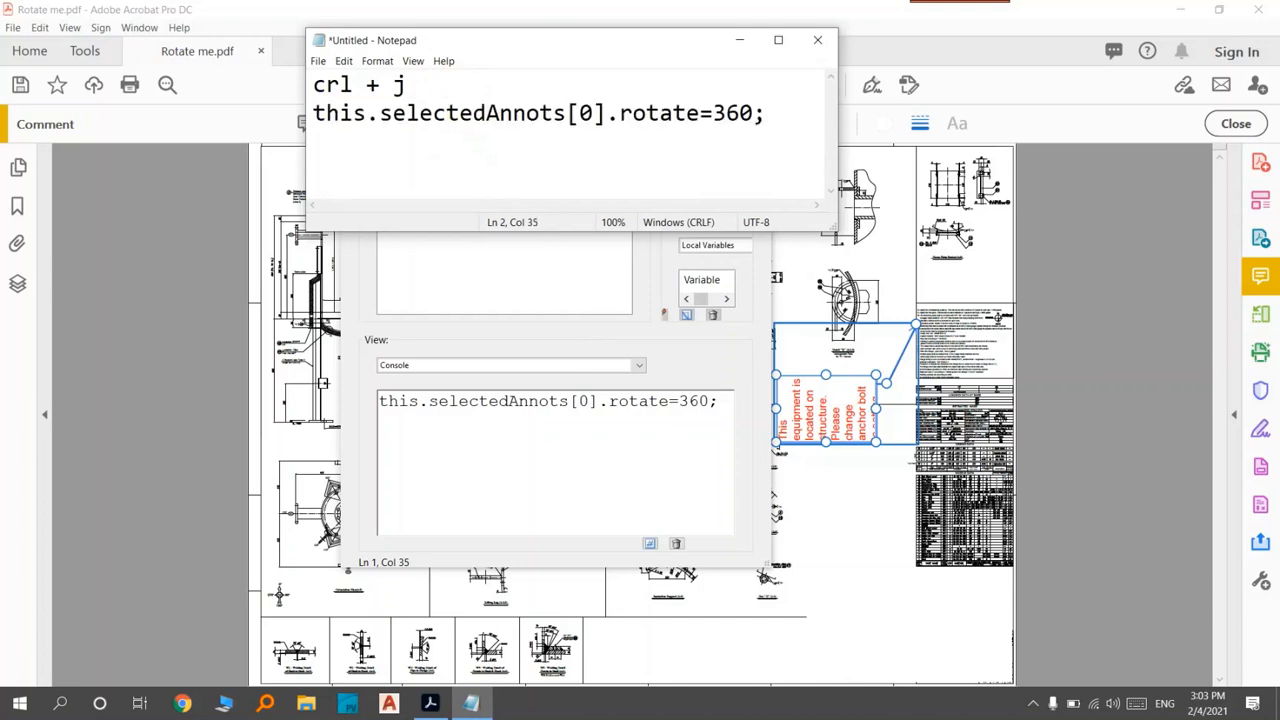
{"action": "key", "text": "enter"}
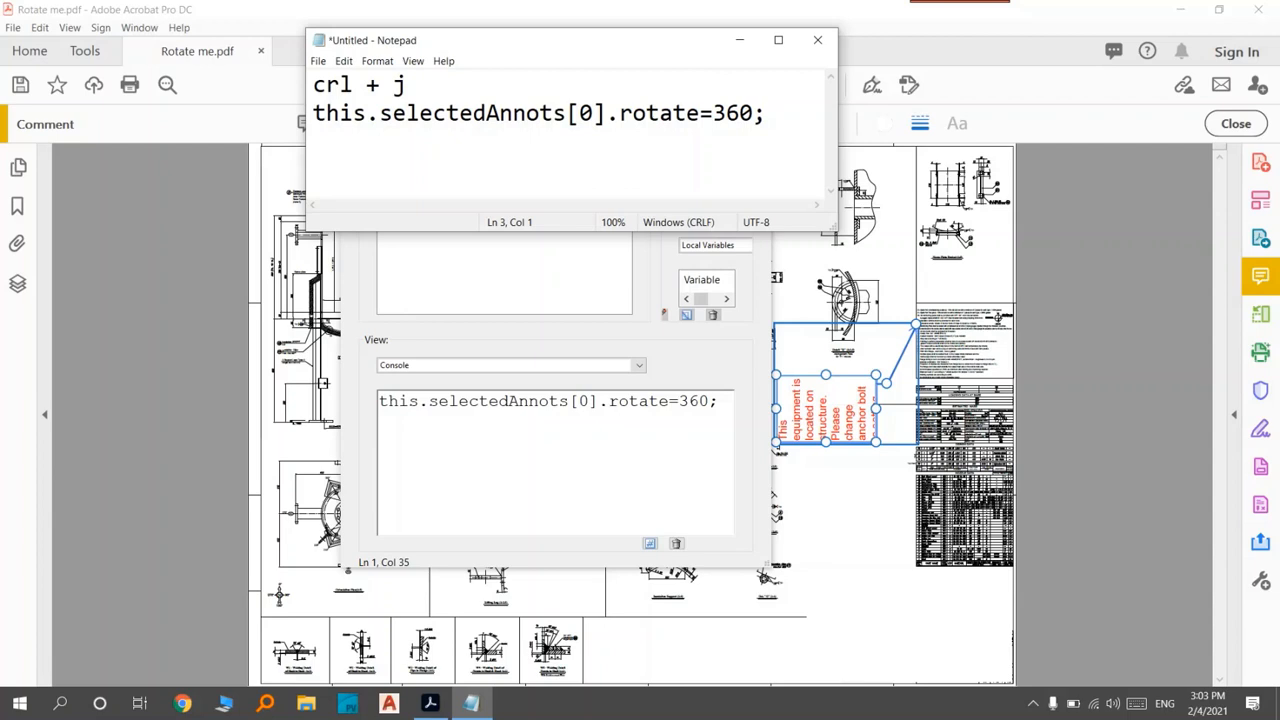
{"action": "type", "text": "crl +"}
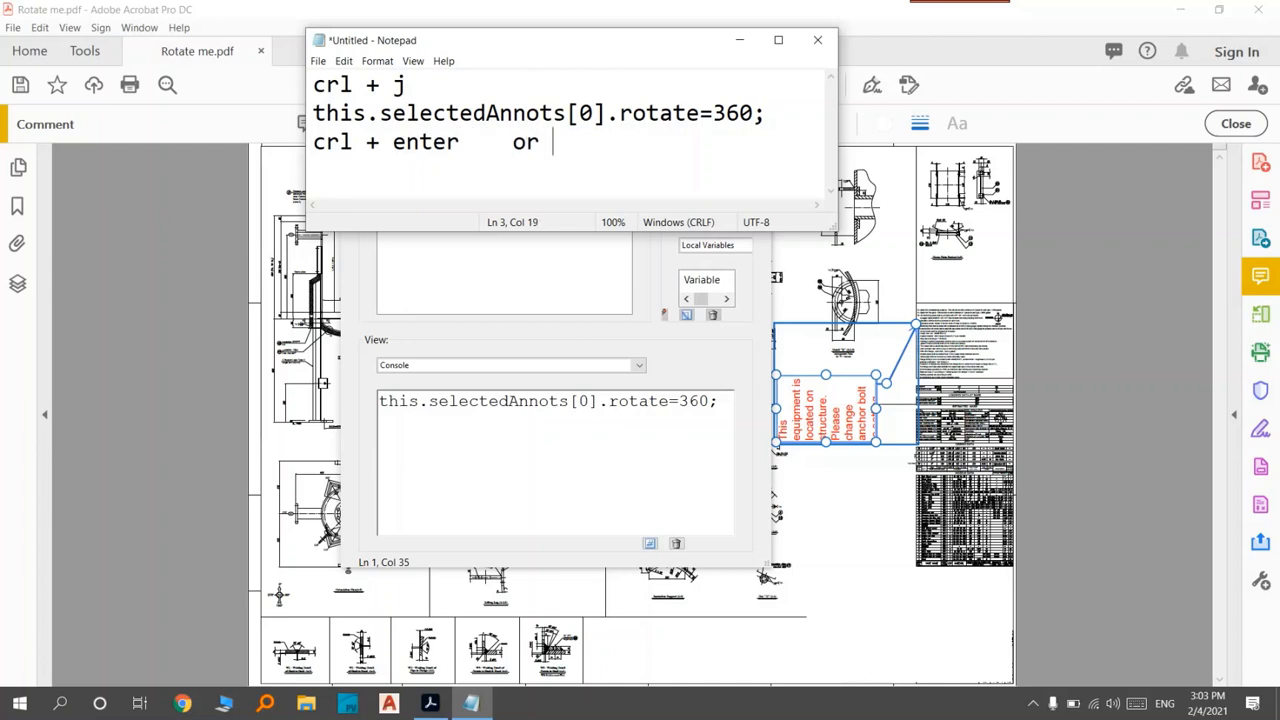
{"action": "type", "text": "en"}
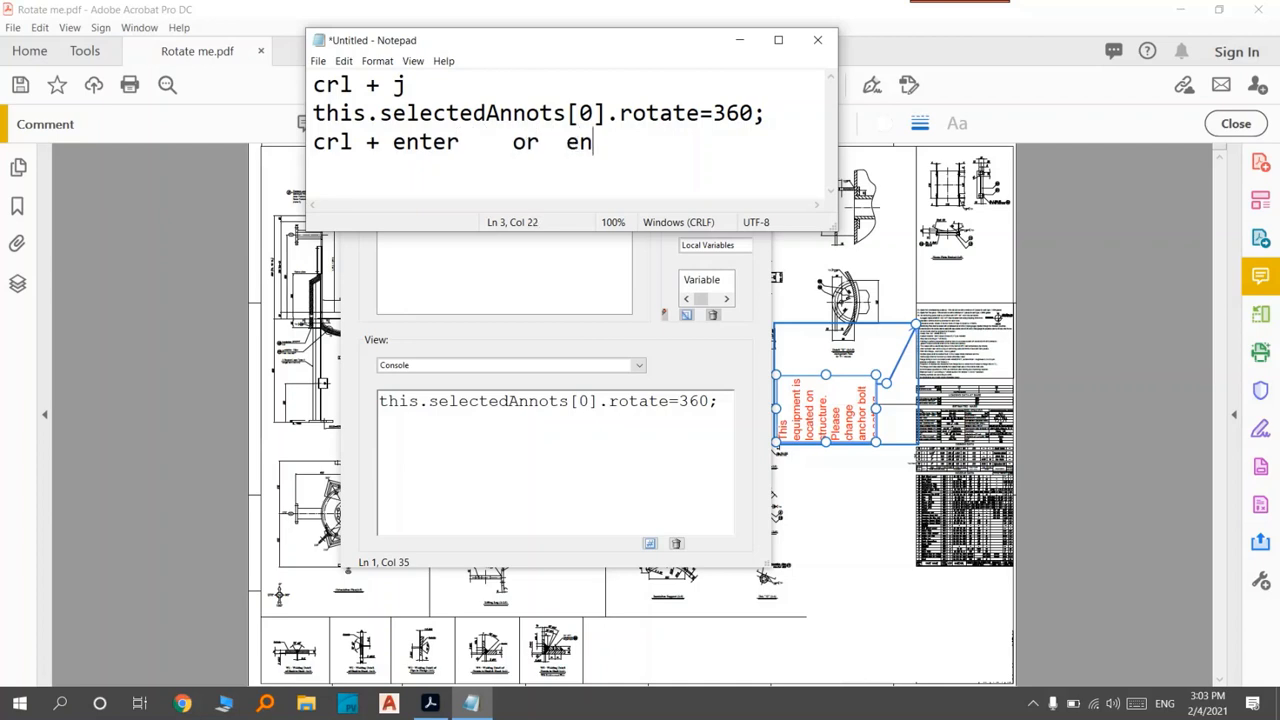
{"action": "type", "text": "ter"}
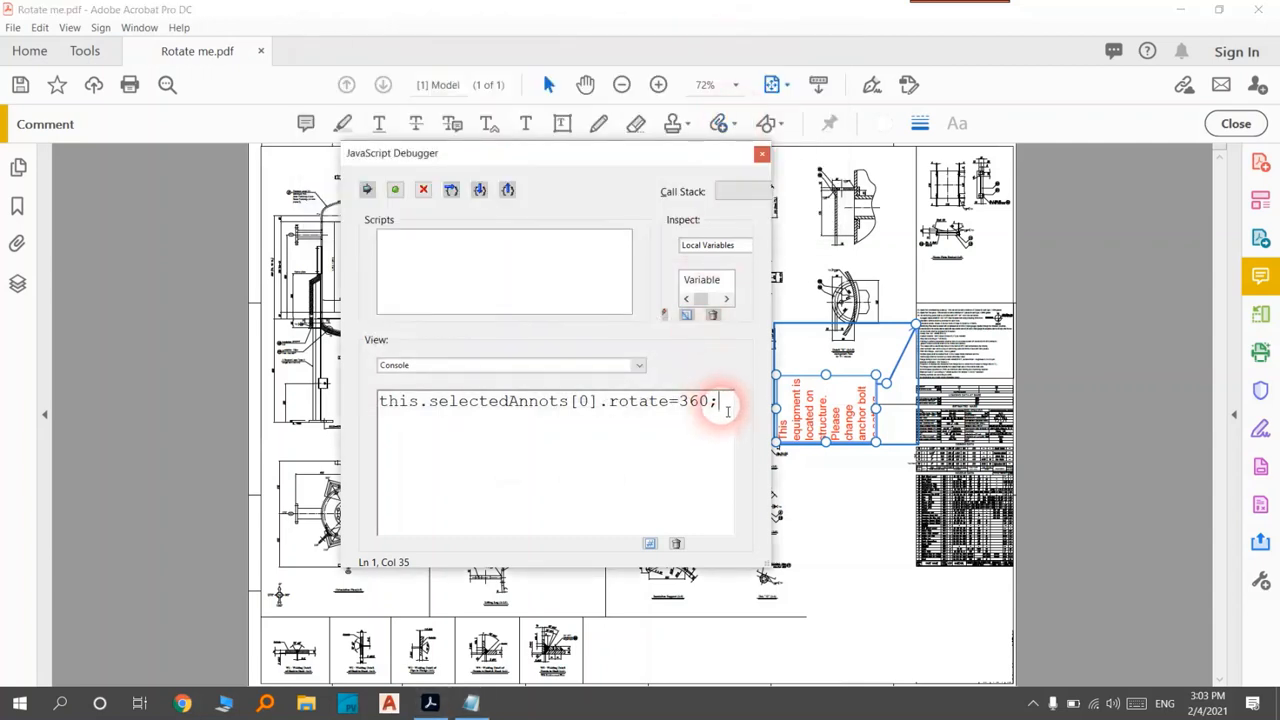
Step: Run the rotate command so the selected comments read upright, console printing 360
{"action": "key", "text": "enter"}
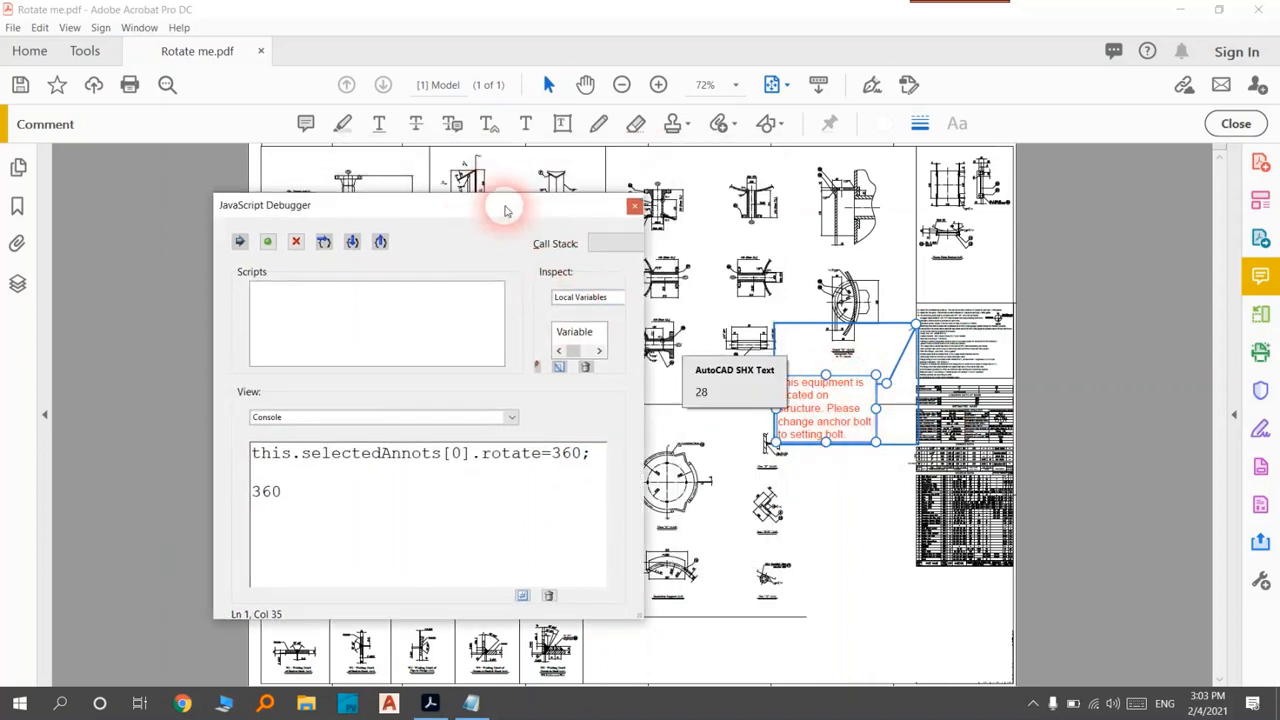
{"action": "left_click_drag", "start_coordinate": [504, 204], "coordinate": [864, 192]}
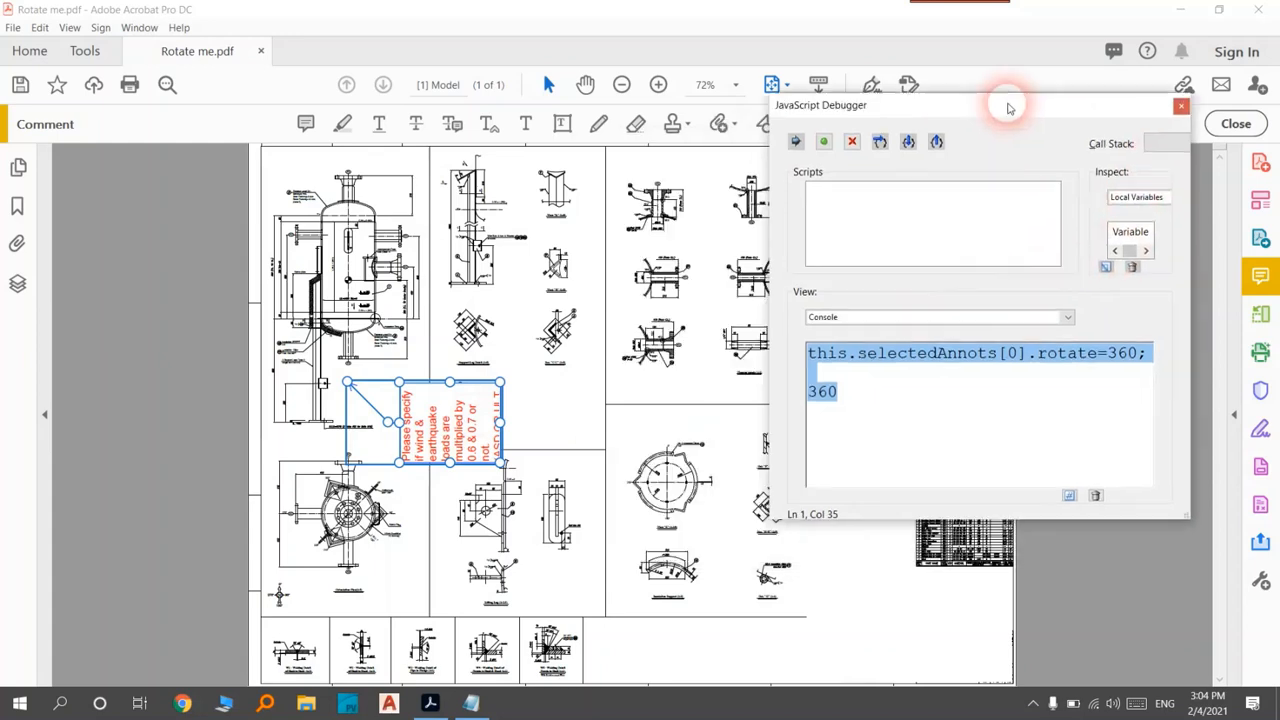
{"action": "left_click_drag", "start_coordinate": [1004, 104], "coordinate": [856, 58]}
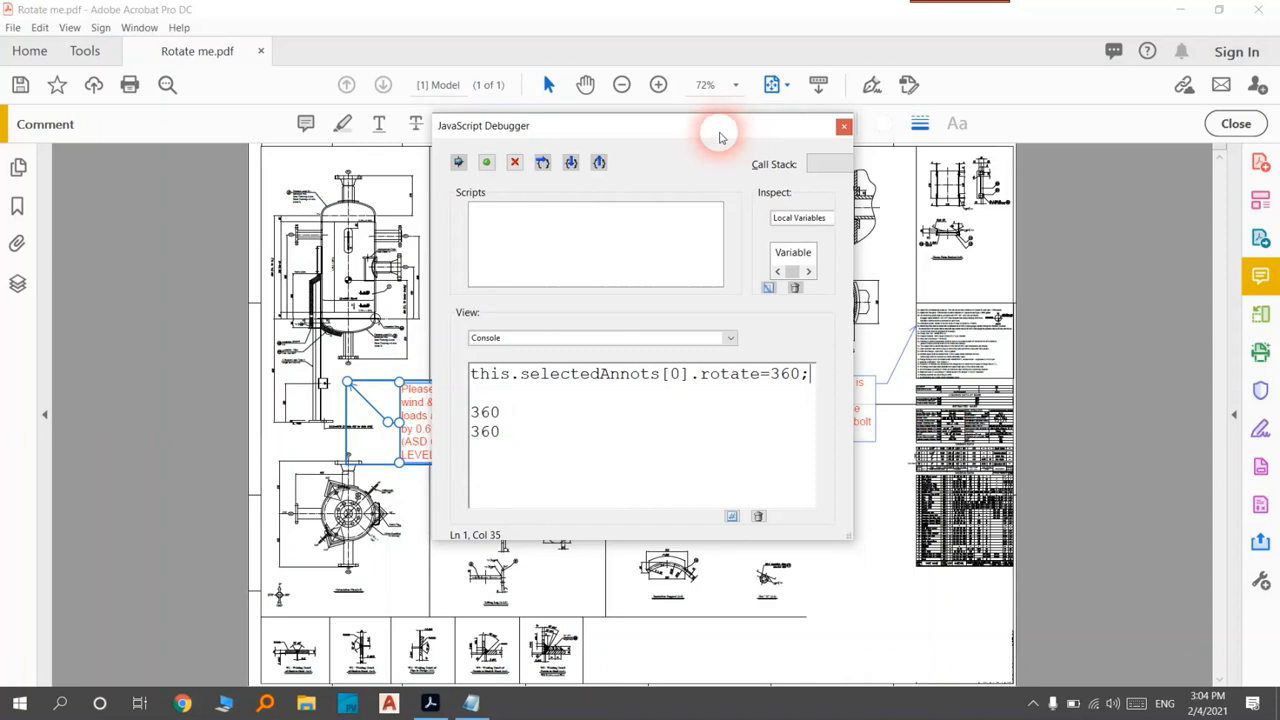
{"action": "left_click", "coordinate": [480, 702]}
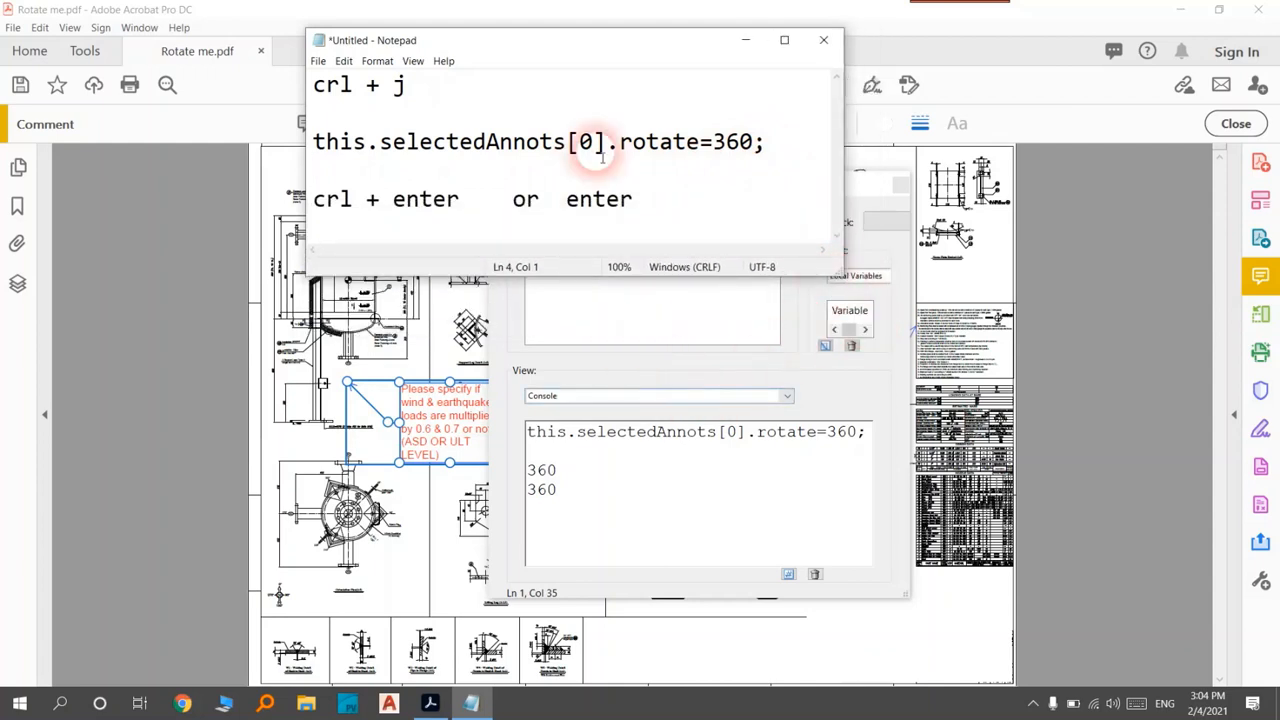
{"action": "mouse_move", "coordinate": [602, 44]}
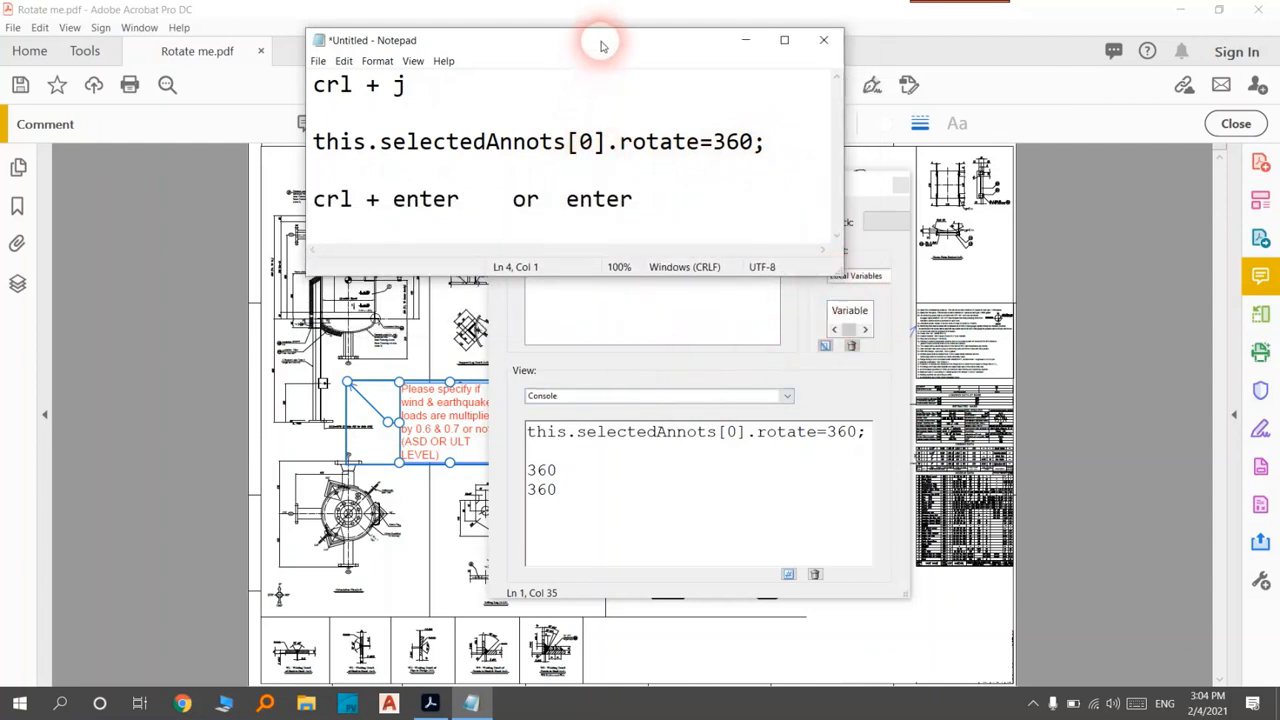